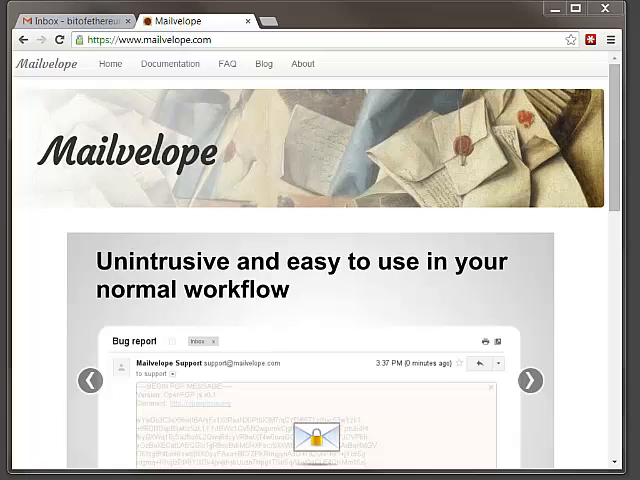
# Step: Bring the Chrome Extension section of mailvelope.com into view
pyautogui.click(530, 380)
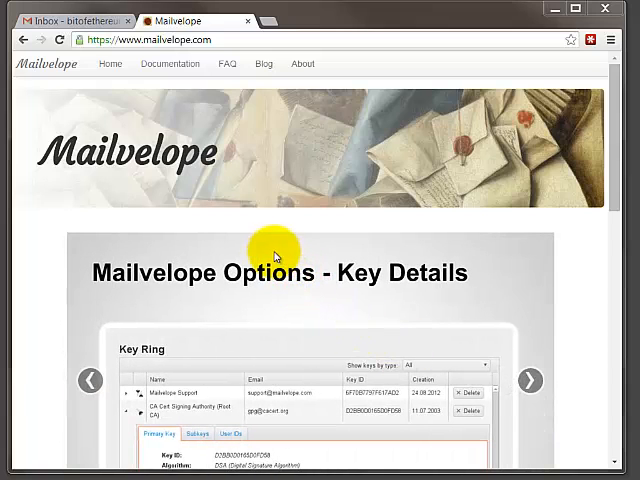
pyautogui.moveTo(262, 238)
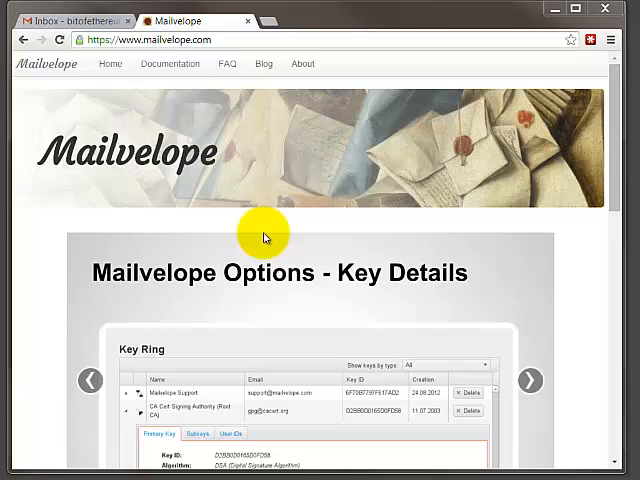
pyautogui.moveTo(196, 164)
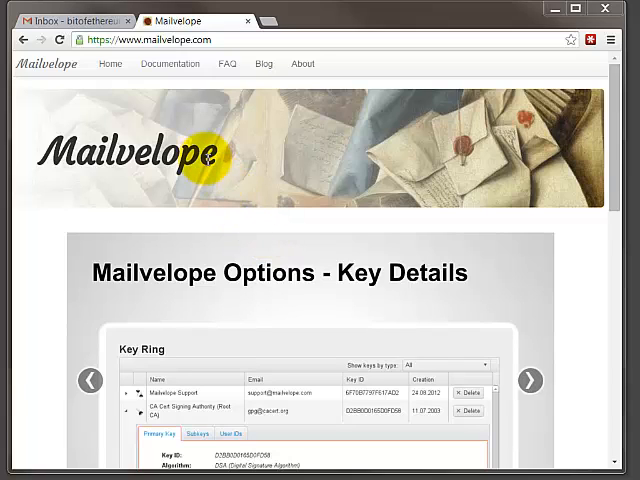
pyautogui.moveTo(170, 64)
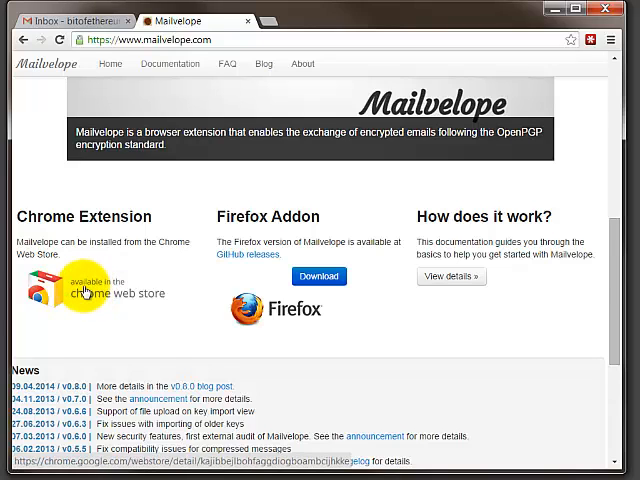
pyautogui.moveTo(100, 296)
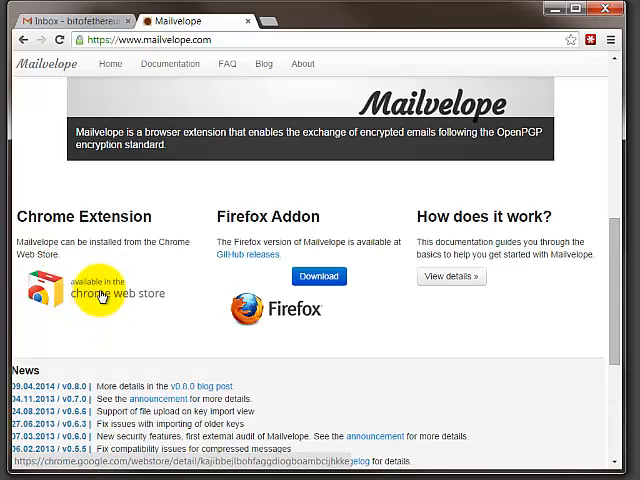
# Step: Add the Mailvelope extension to Chrome from the Web Store badge and confirm the install
pyautogui.click(100, 292)
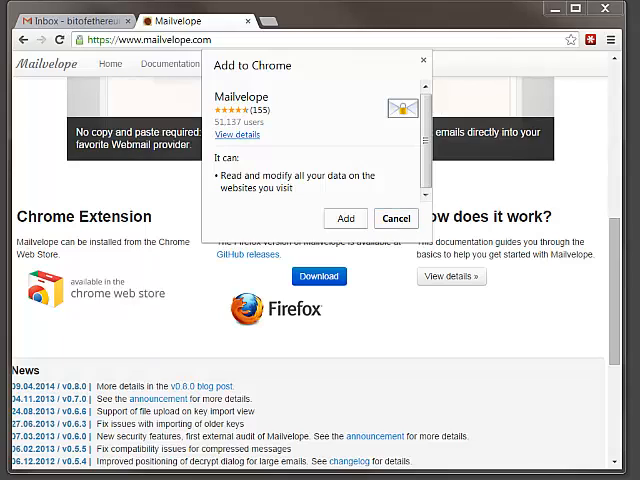
pyautogui.moveTo(344, 218)
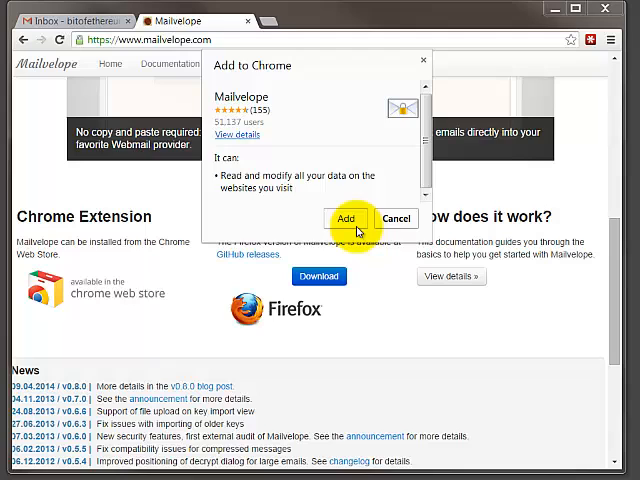
pyautogui.click(396, 218)
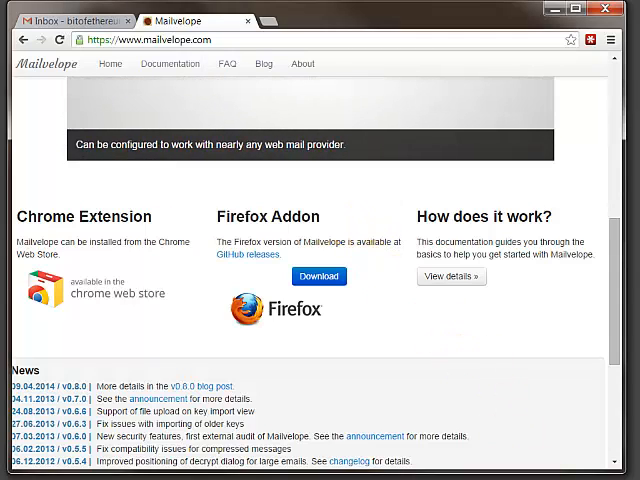
pyautogui.click(590, 40)
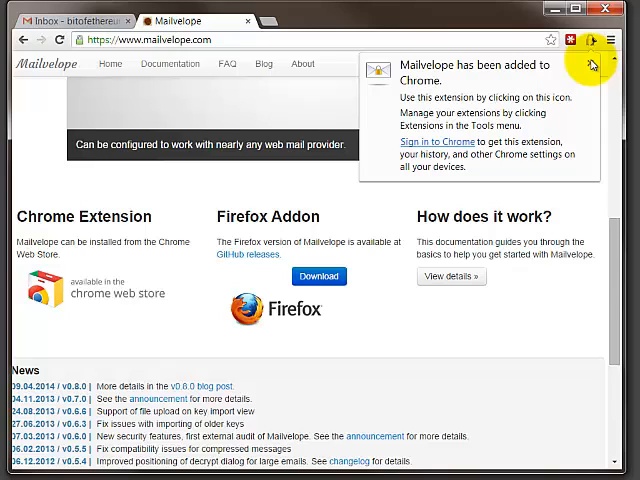
pyautogui.moveTo(592, 64)
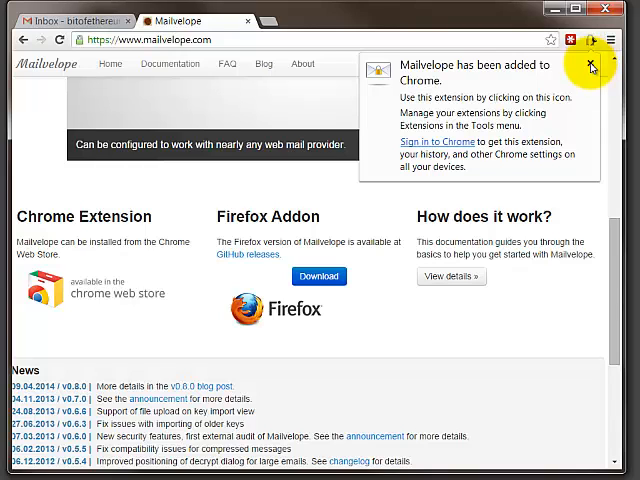
pyautogui.click(590, 64)
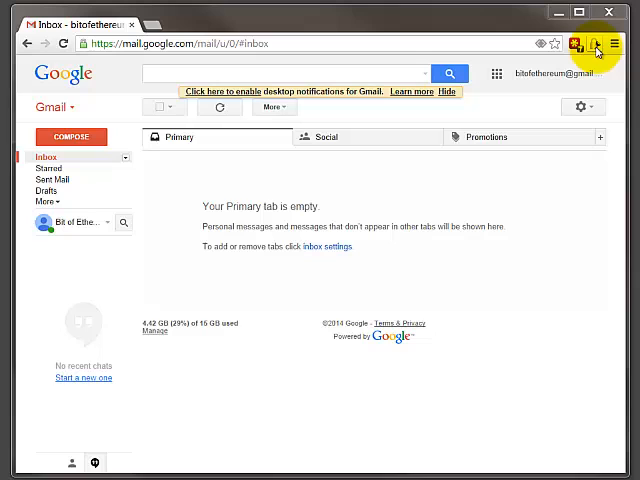
pyautogui.moveTo(600, 44)
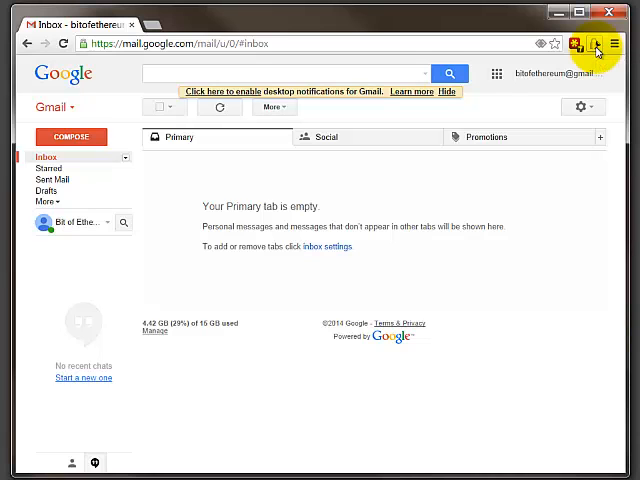
# Step: Reach Mailvelope's Options from its toolbar icon in Gmail
pyautogui.click(578, 44)
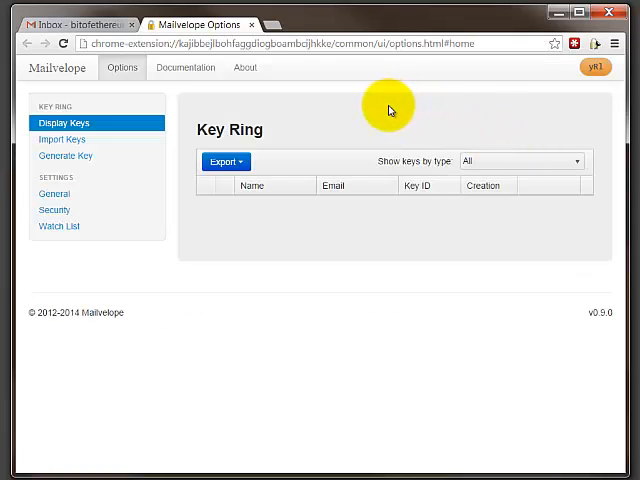
pyautogui.moveTo(330, 116)
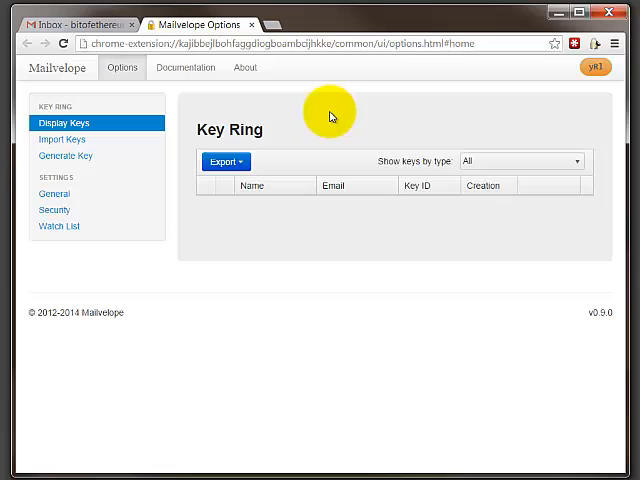
pyautogui.moveTo(170, 160)
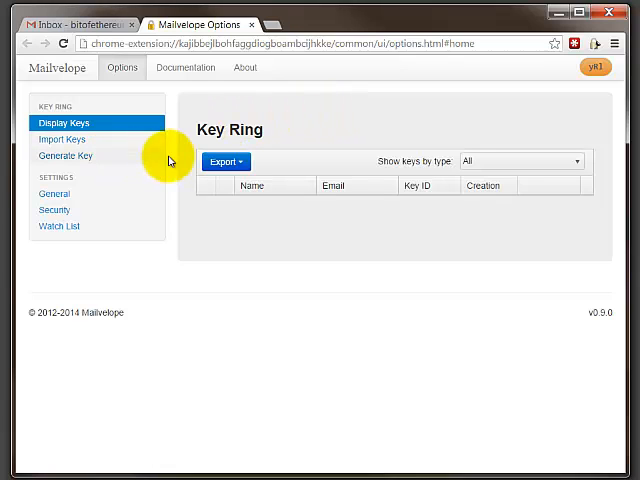
pyautogui.moveTo(144, 176)
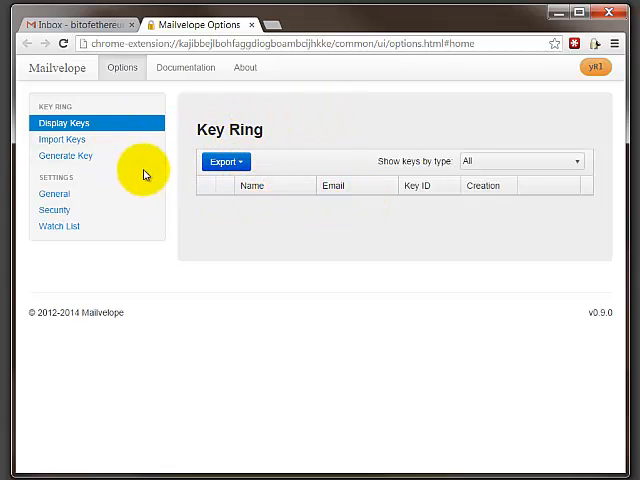
pyautogui.moveTo(84, 160)
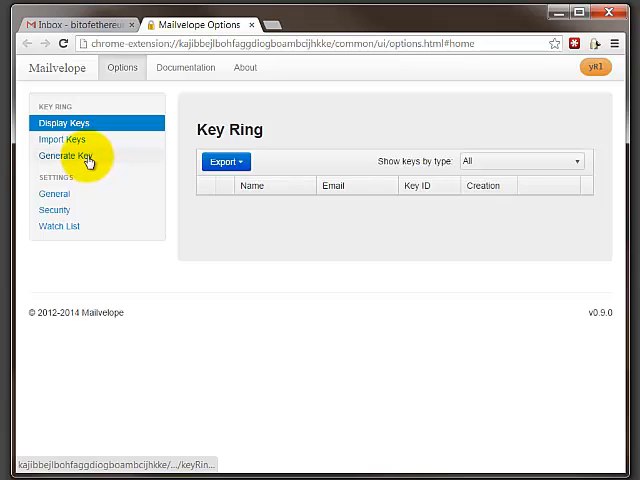
# Step: Start Generate Key from the Key Ring sidebar
pyautogui.click(66, 156)
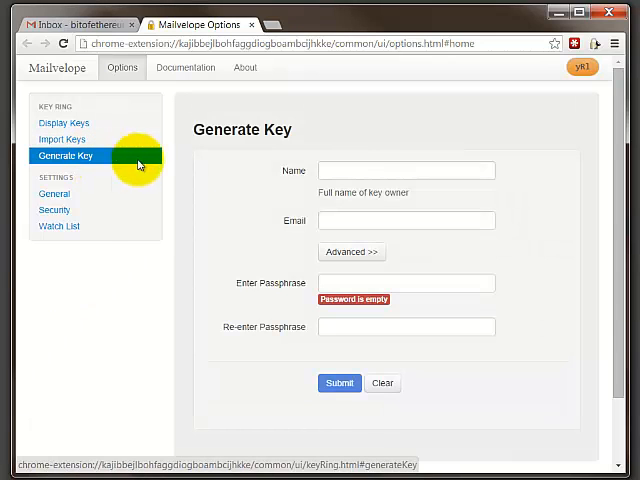
pyautogui.click(404, 170)
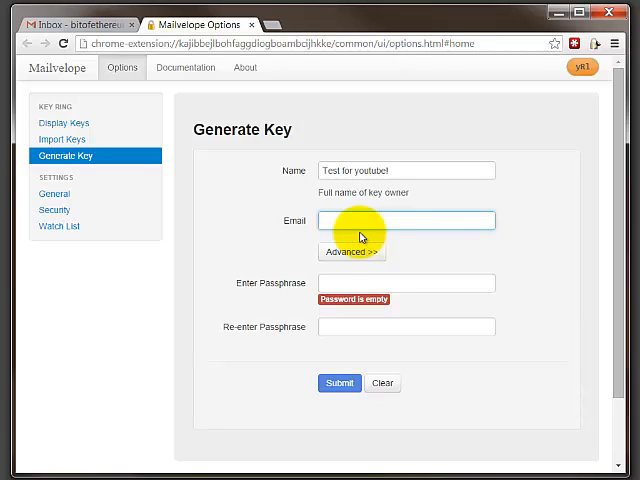
pyautogui.write('test@')
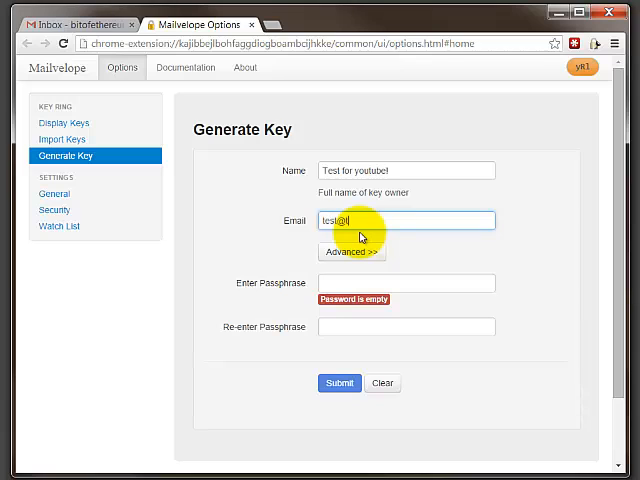
pyautogui.write('test.edu')
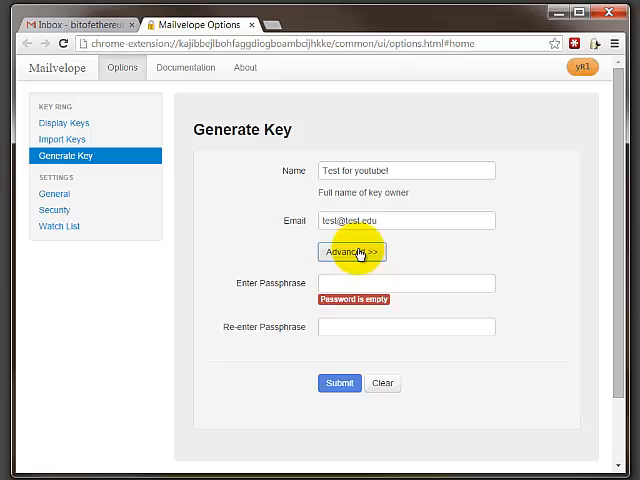
# Step: Set the advanced options to a 1024-bit RSA key that never expires, with matching passphrase
pyautogui.click(352, 252)
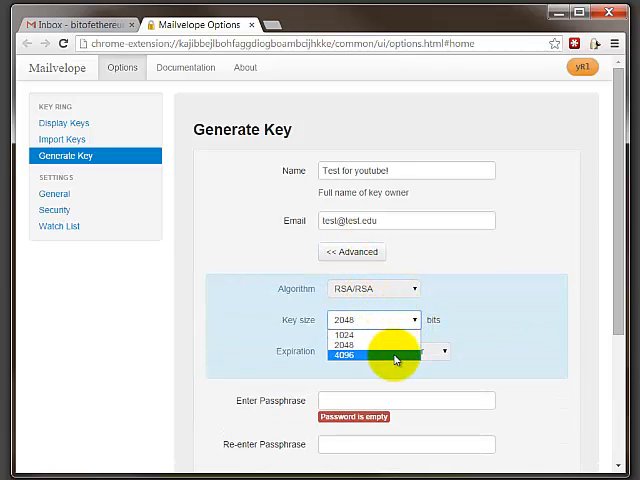
pyautogui.click(344, 354)
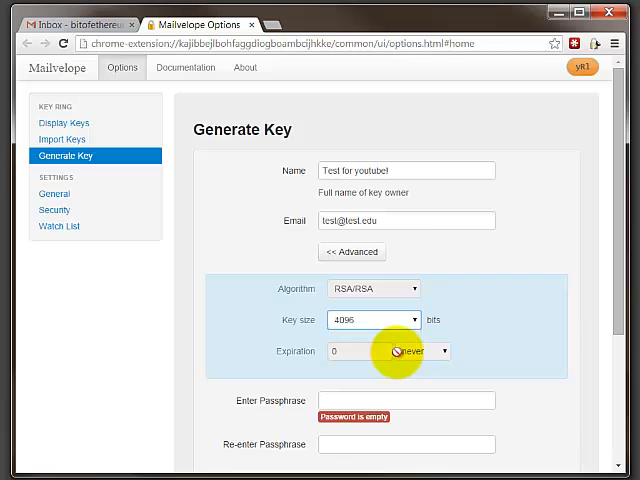
pyautogui.moveTo(378, 400)
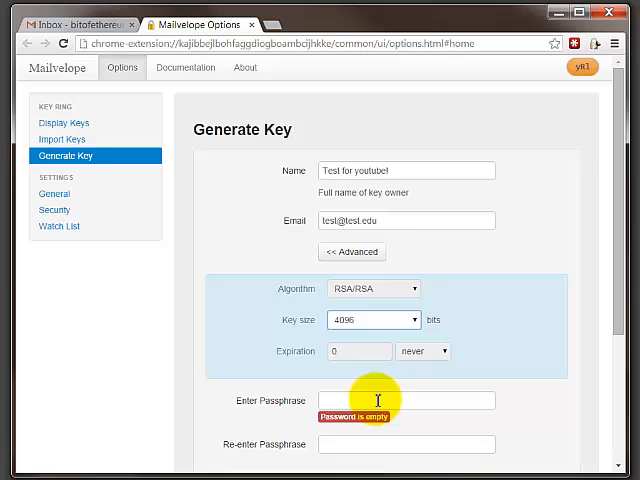
pyautogui.scroll(-3)
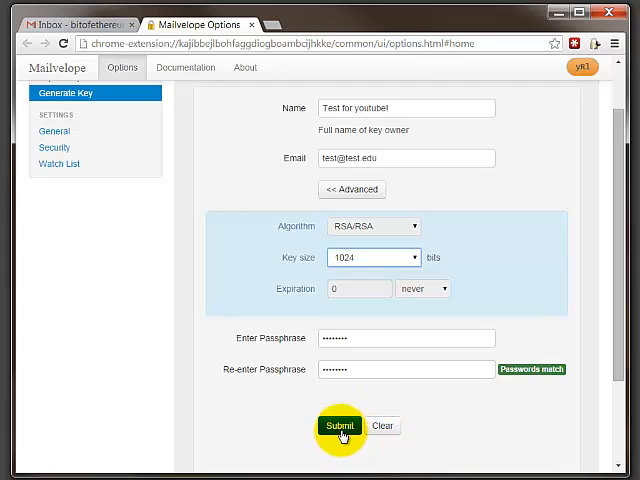
# Step: Submit the key form and view the Test for youtube1 key in the Key Ring
pyautogui.click(340, 424)
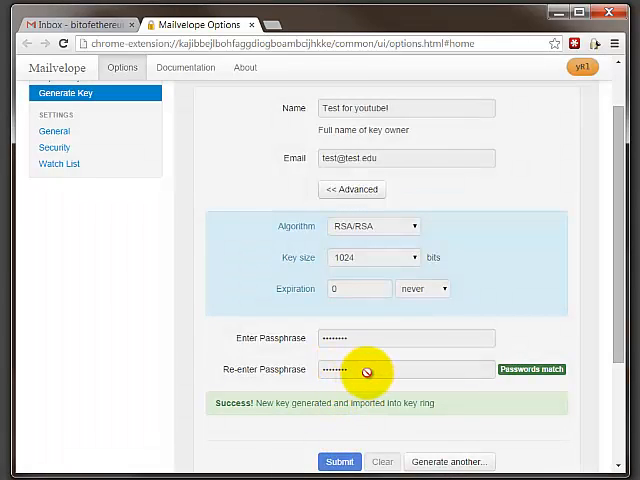
pyautogui.scroll(3)
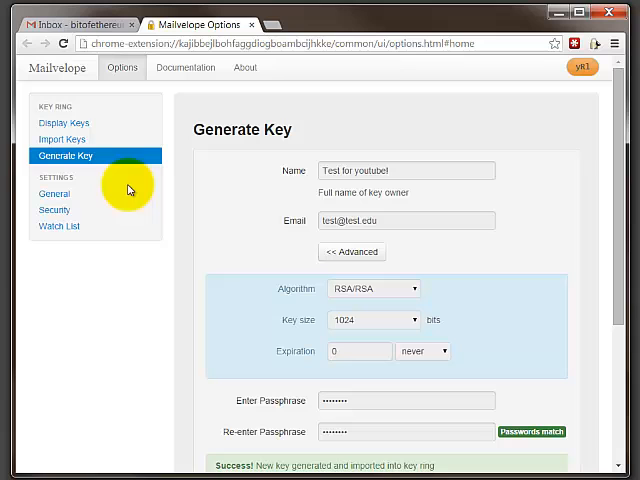
pyautogui.click(64, 122)
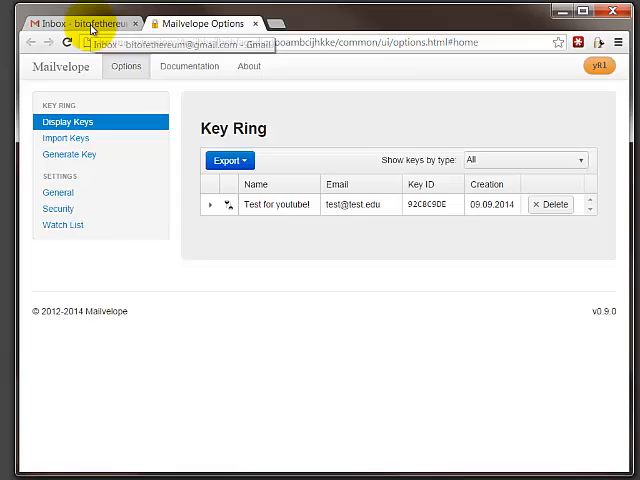
# Step: Return to Gmail and compose a new blank message
pyautogui.click(80, 24)
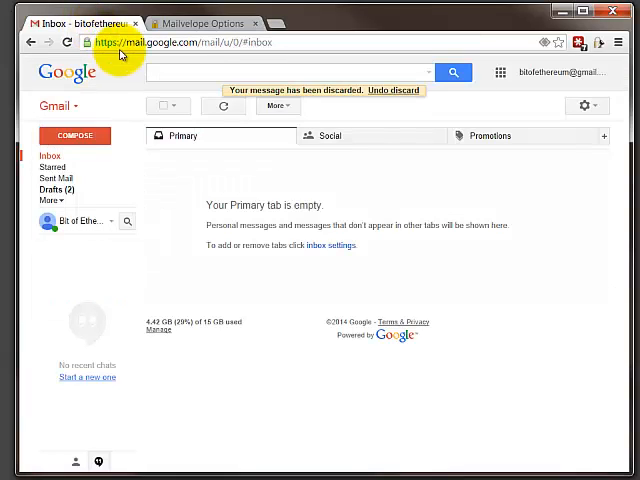
pyautogui.click(76, 136)
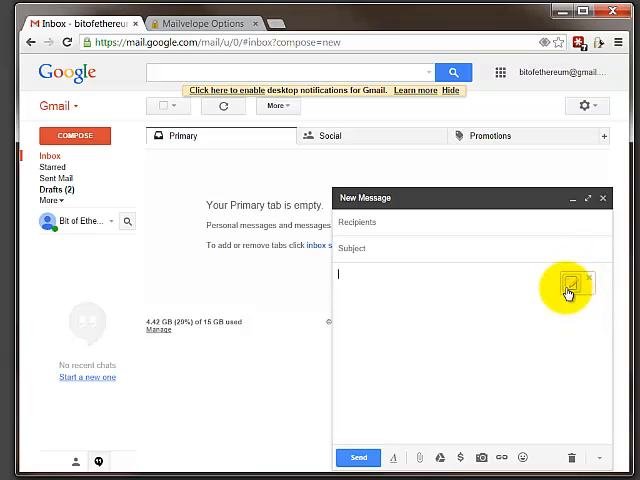
# Step: Put the message text into Mailvelope's secure editor and bring up the encryption recipient chooser
pyautogui.click(568, 284)
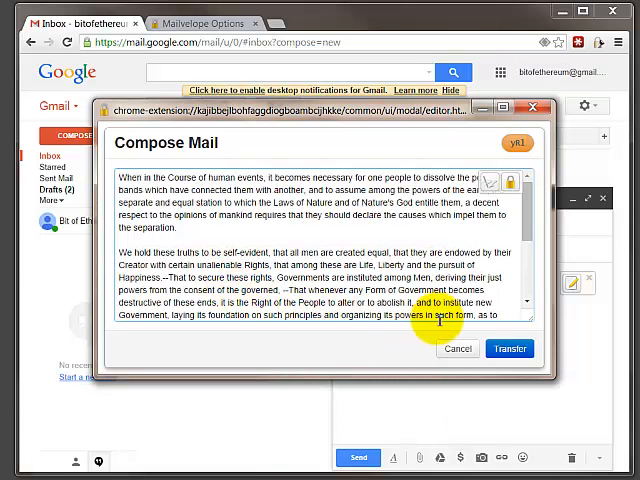
pyautogui.moveTo(512, 182)
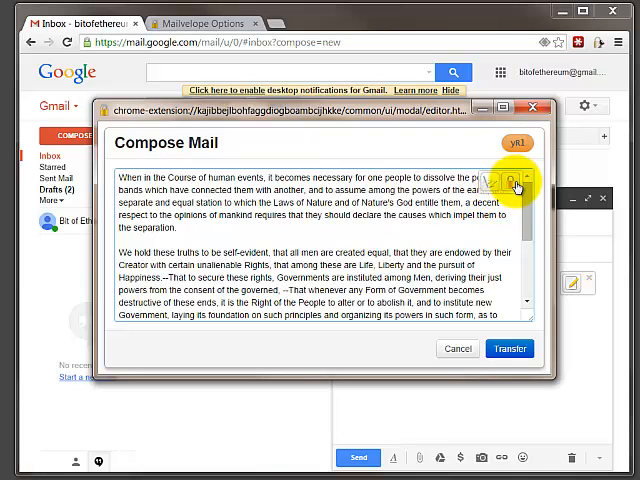
pyautogui.click(516, 184)
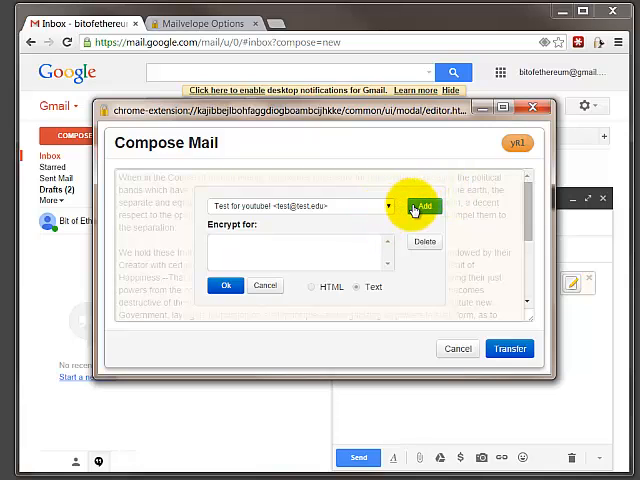
# Step: Add the Test for youtube1 key as recipient and encrypt the message into a PGP block
pyautogui.click(424, 206)
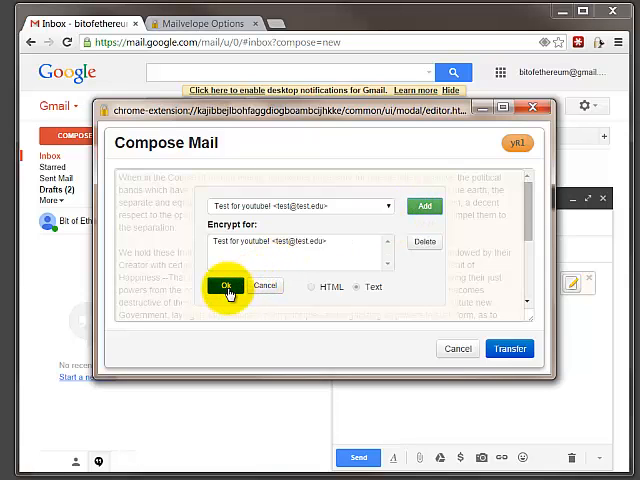
pyautogui.click(228, 288)
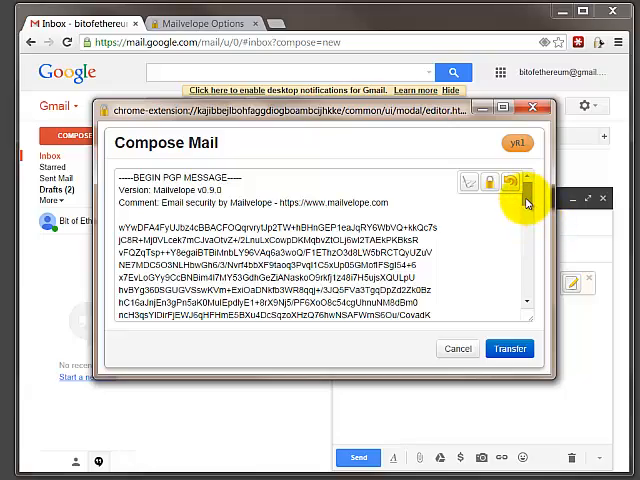
pyautogui.scroll(-3)
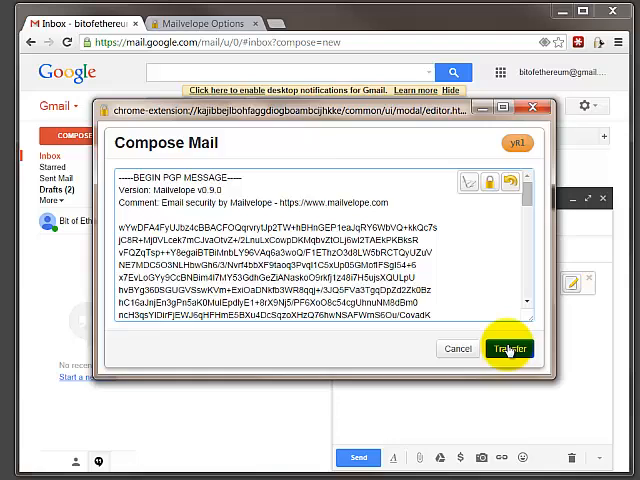
# Step: Transfer the encrypted text into the message, set subject 'Test for youtube!', and send it
pyautogui.click(508, 348)
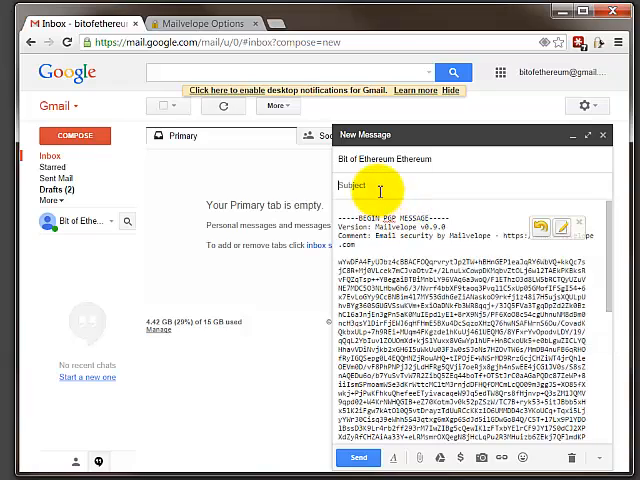
pyautogui.write('Test for')
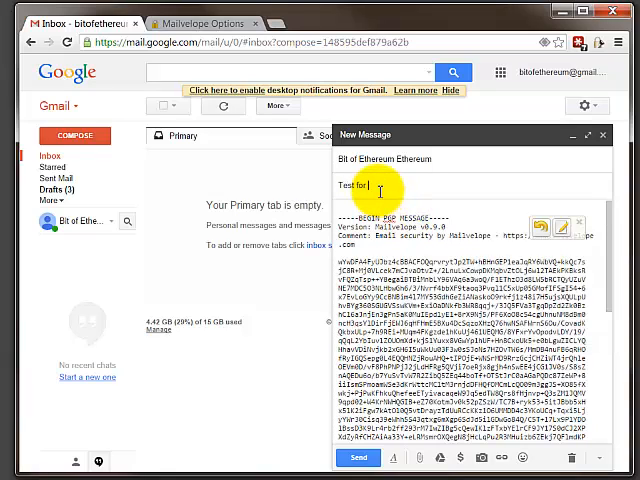
pyautogui.write('youtube!')
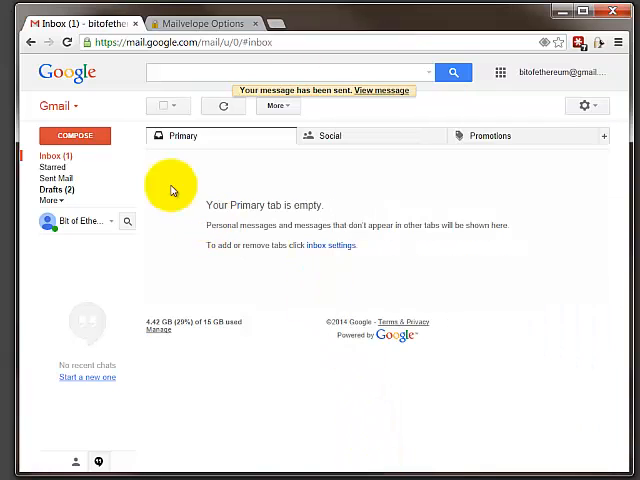
# Step: Open the received test message and decrypt it with the key passphrase to read the plain text
pyautogui.click(50, 156)
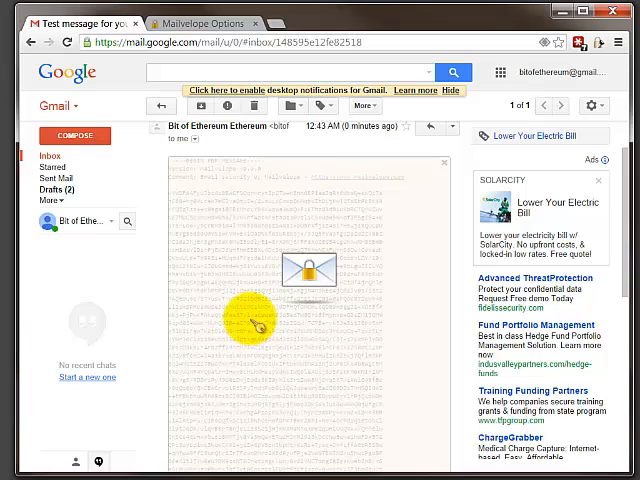
pyautogui.moveTo(308, 278)
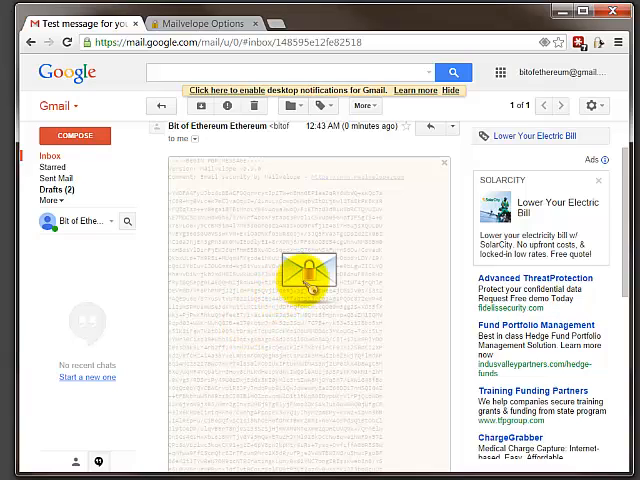
pyautogui.click(308, 278)
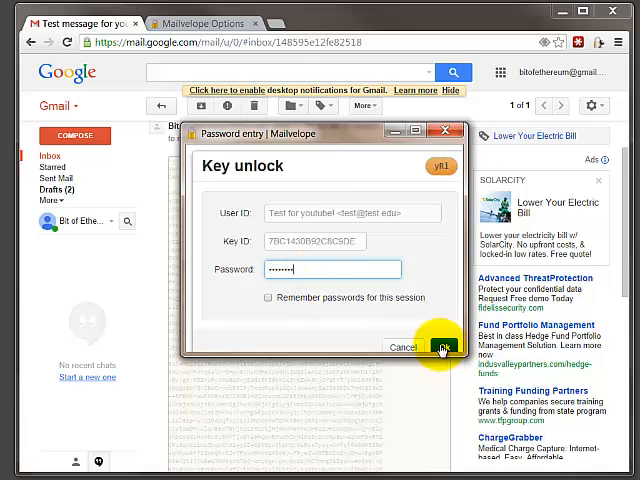
pyautogui.click(442, 348)
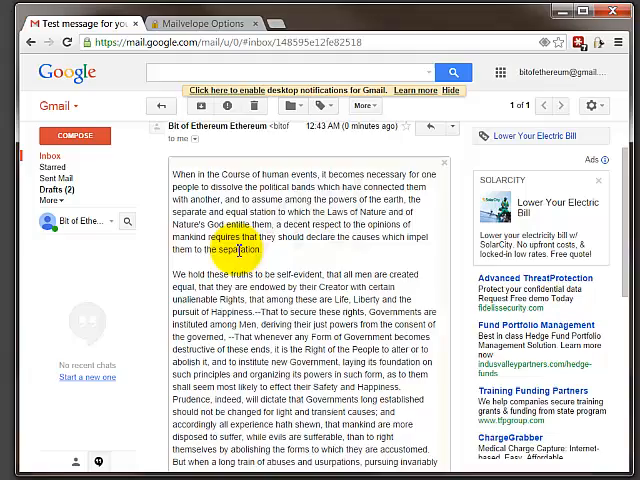
pyautogui.scroll(-3)
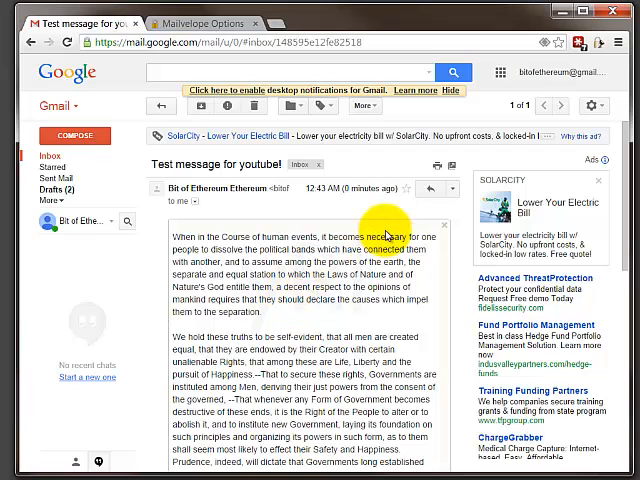
pyautogui.moveTo(444, 228)
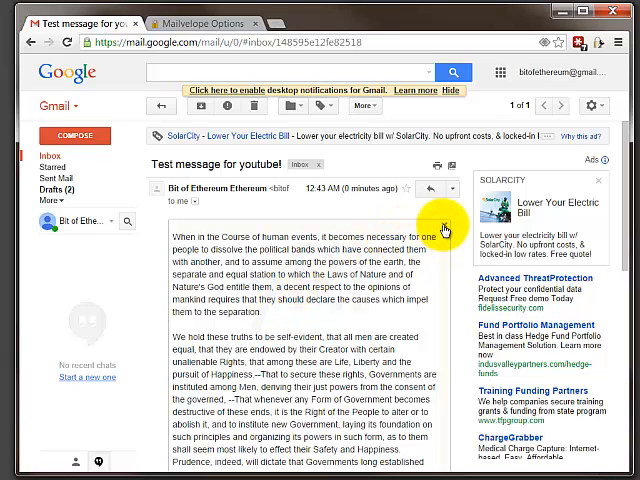
# Step: Import the pasted Test For Youtube public key block and return to the stored keys list
pyautogui.click(444, 224)
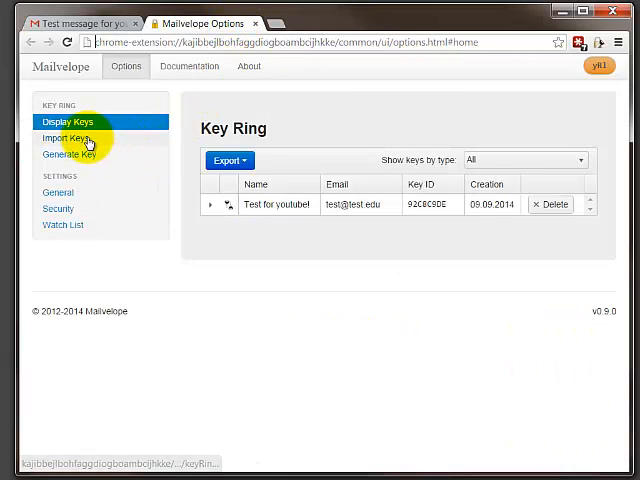
pyautogui.click(64, 136)
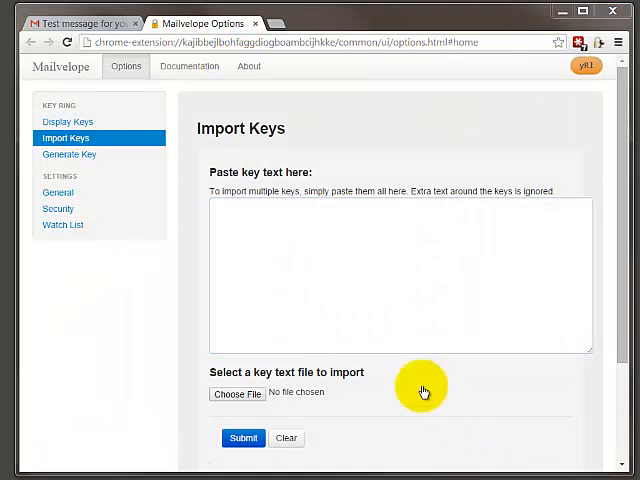
pyautogui.click(398, 280)
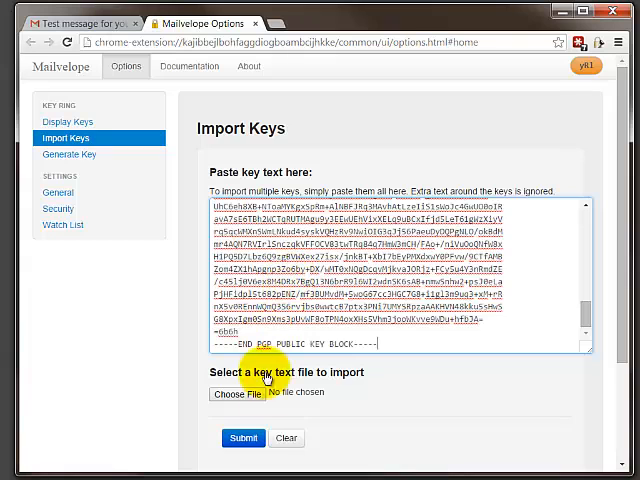
pyautogui.click(244, 438)
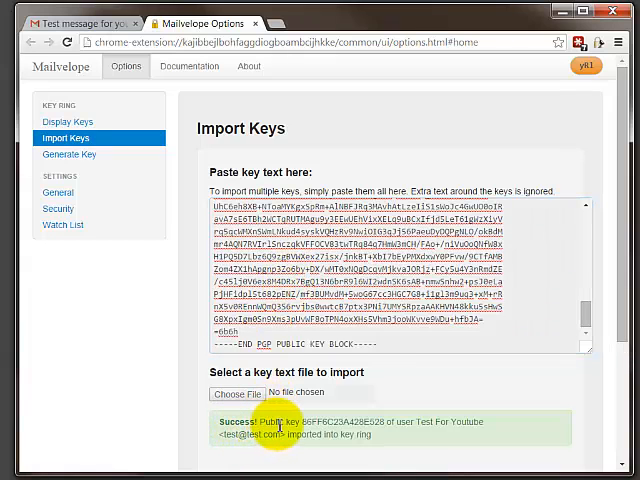
pyautogui.click(68, 120)
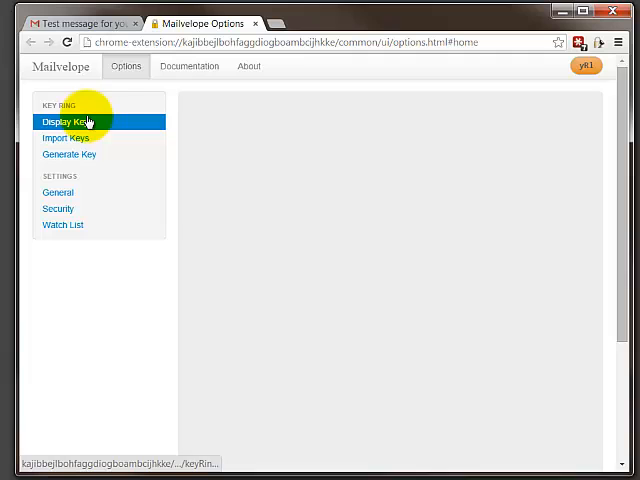
# Step: Review the Key Ring now listing the original key and the imported Test For Youtube key
pyautogui.click(68, 120)
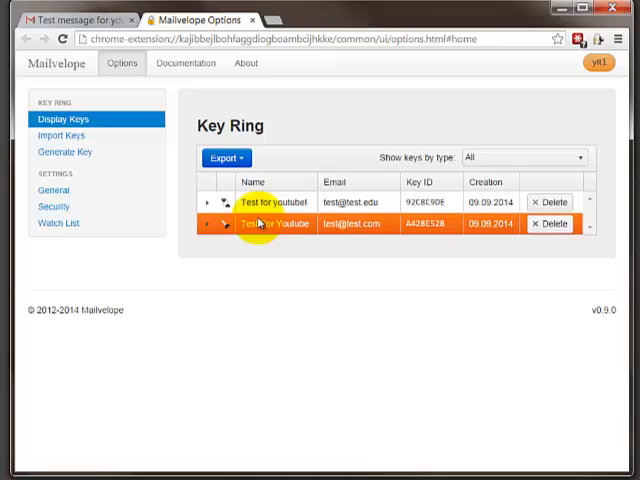
pyautogui.moveTo(258, 224)
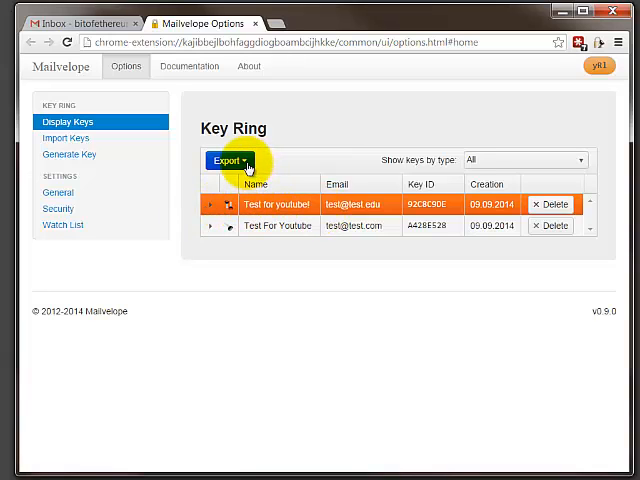
# Step: Export the Test for youtube1 public key and copy its key block to the clipboard
pyautogui.click(228, 160)
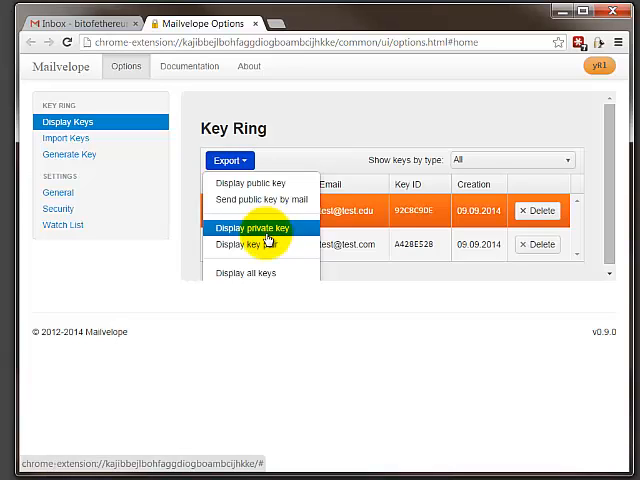
pyautogui.moveTo(262, 200)
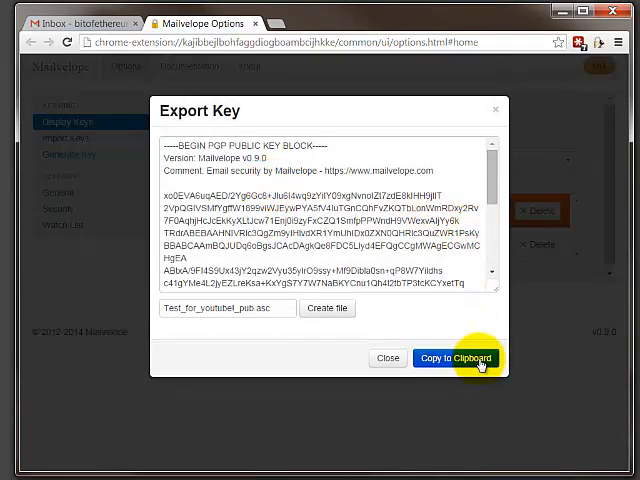
pyautogui.click(388, 358)
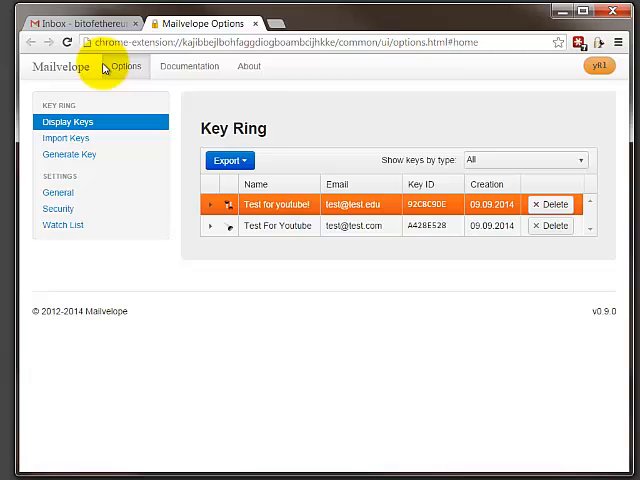
# Step: Paste the exported public key block into a new enlarged Gmail draft, dismissing the tip
pyautogui.click(76, 24)
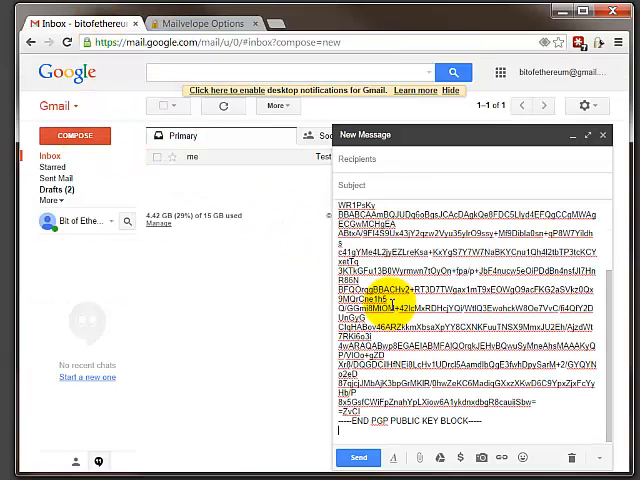
pyautogui.click(588, 136)
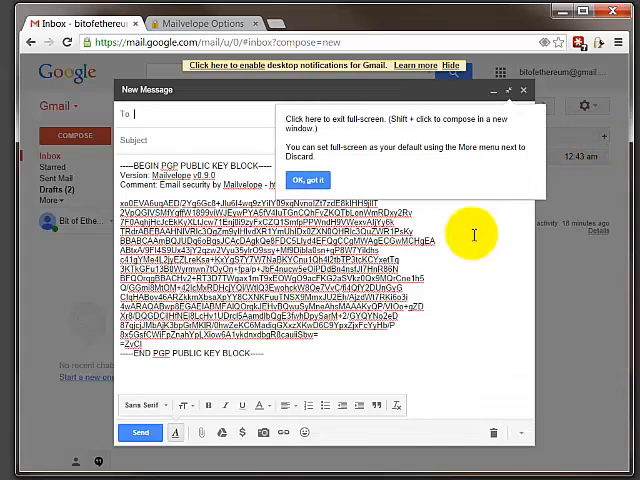
pyautogui.click(308, 180)
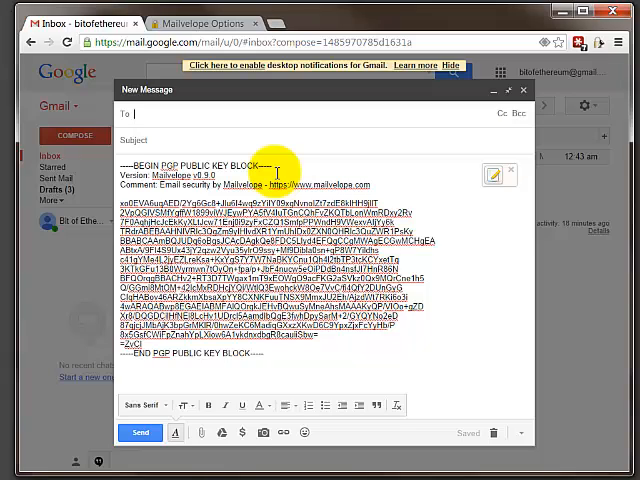
pyautogui.moveTo(344, 184)
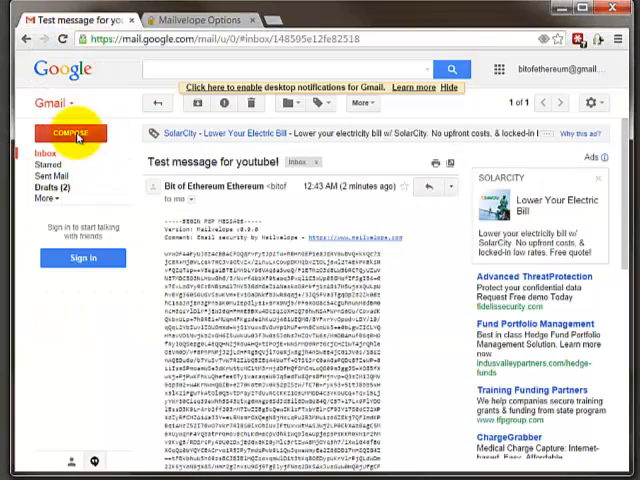
# Step: Start a new message in the secure editor and check the keys listed under Encrypt for
pyautogui.click(70, 132)
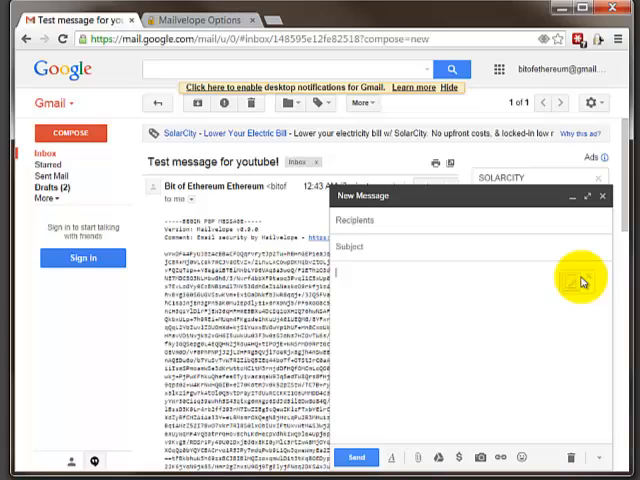
pyautogui.click(584, 280)
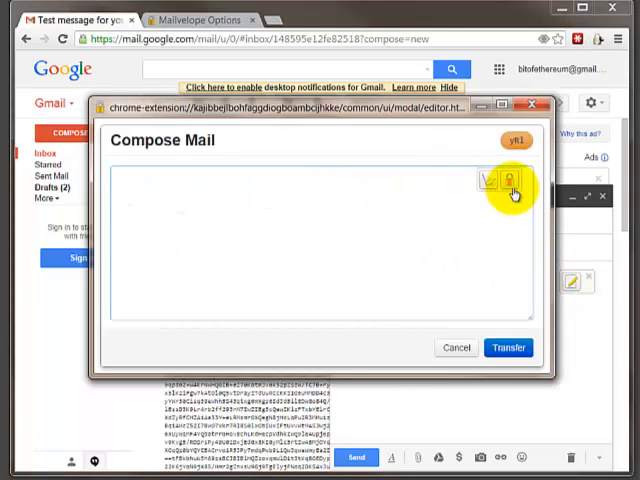
pyautogui.click(516, 184)
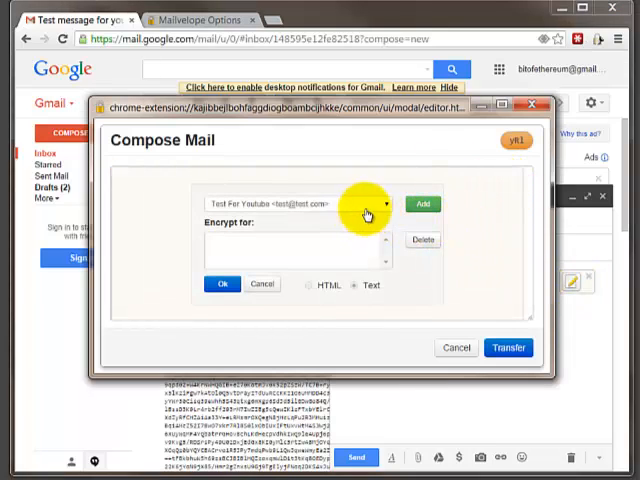
pyautogui.click(384, 204)
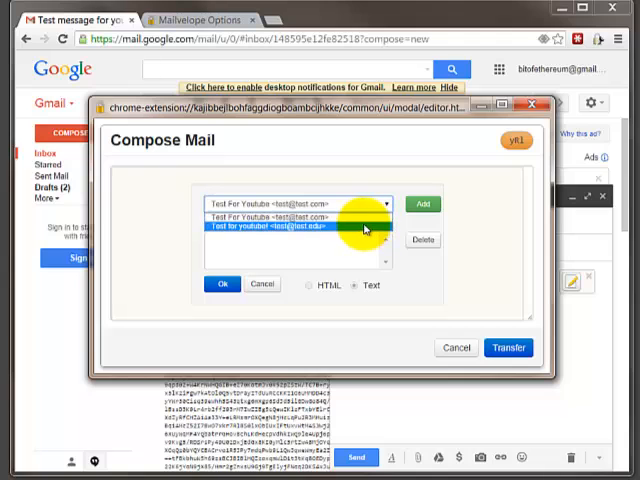
pyautogui.click(222, 284)
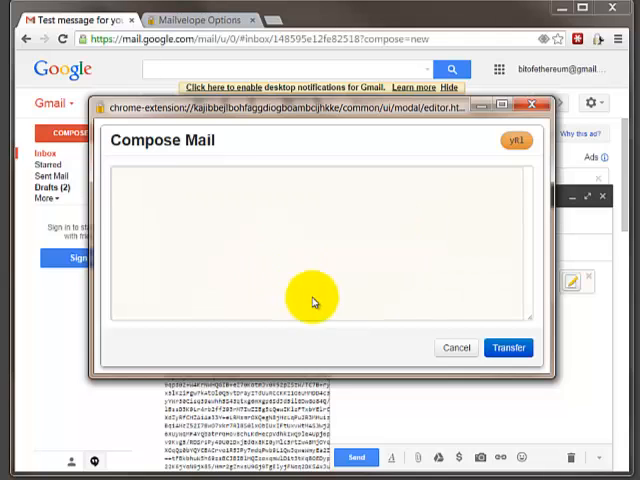